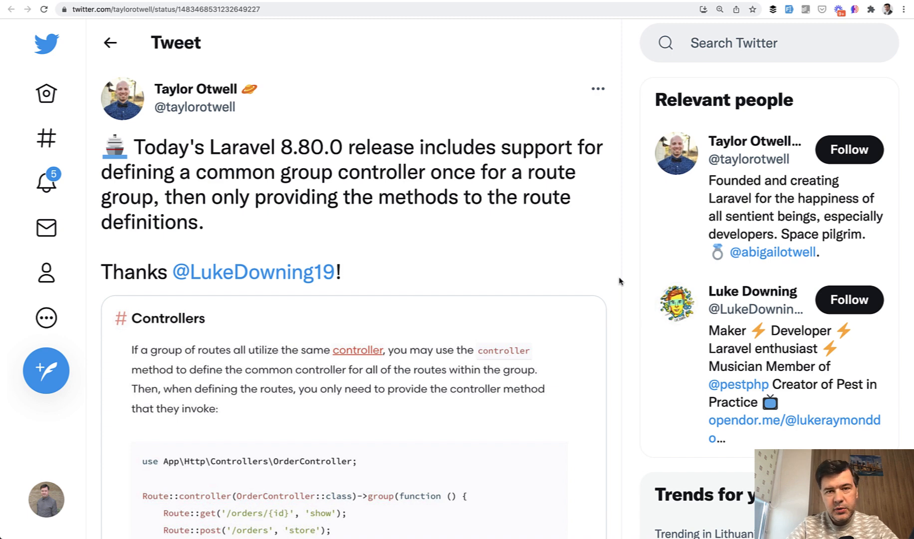
scroll(down, 3)
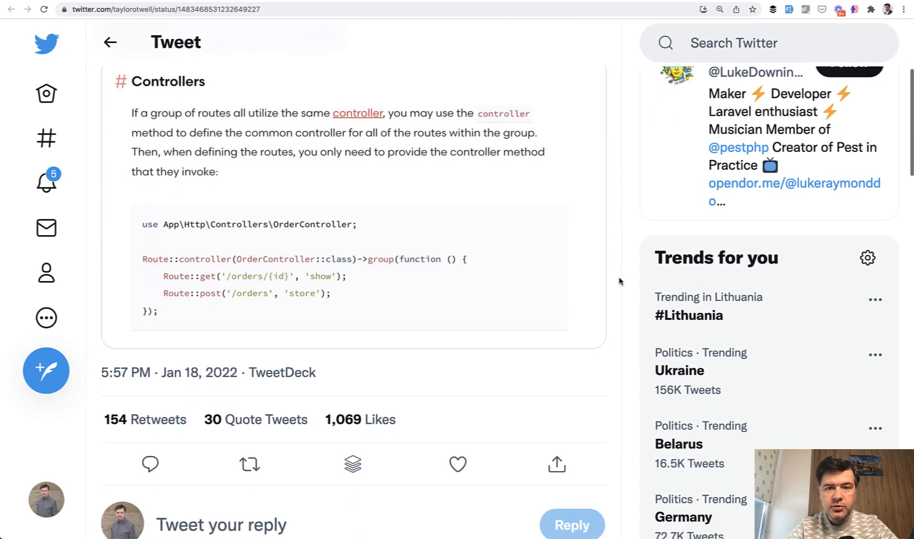